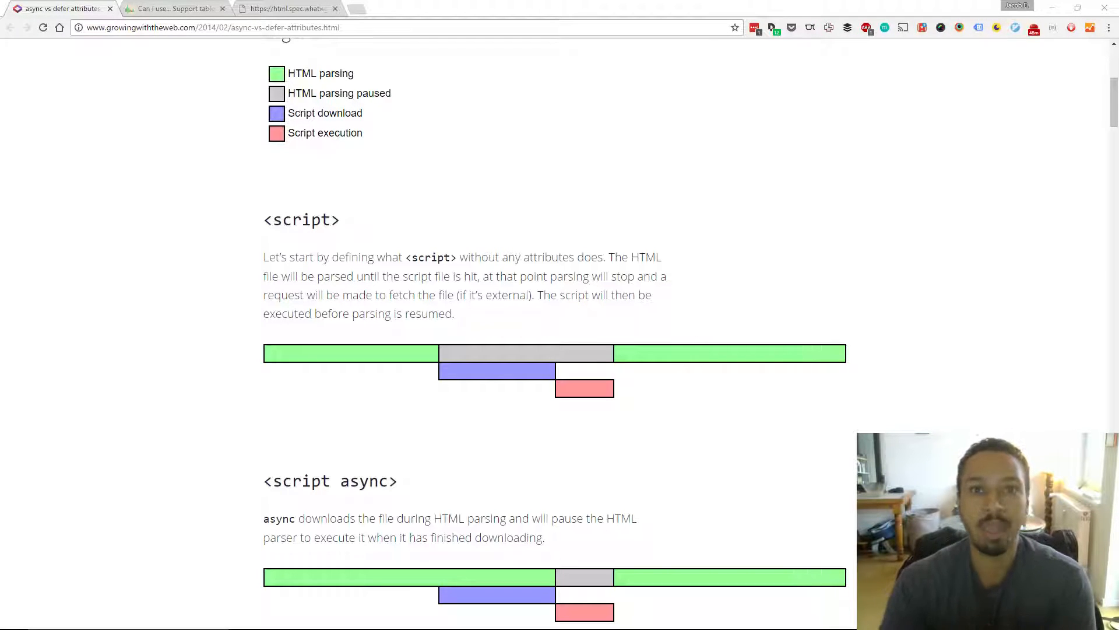
{"action": "mouse_move", "coordinate": [649, 364]}
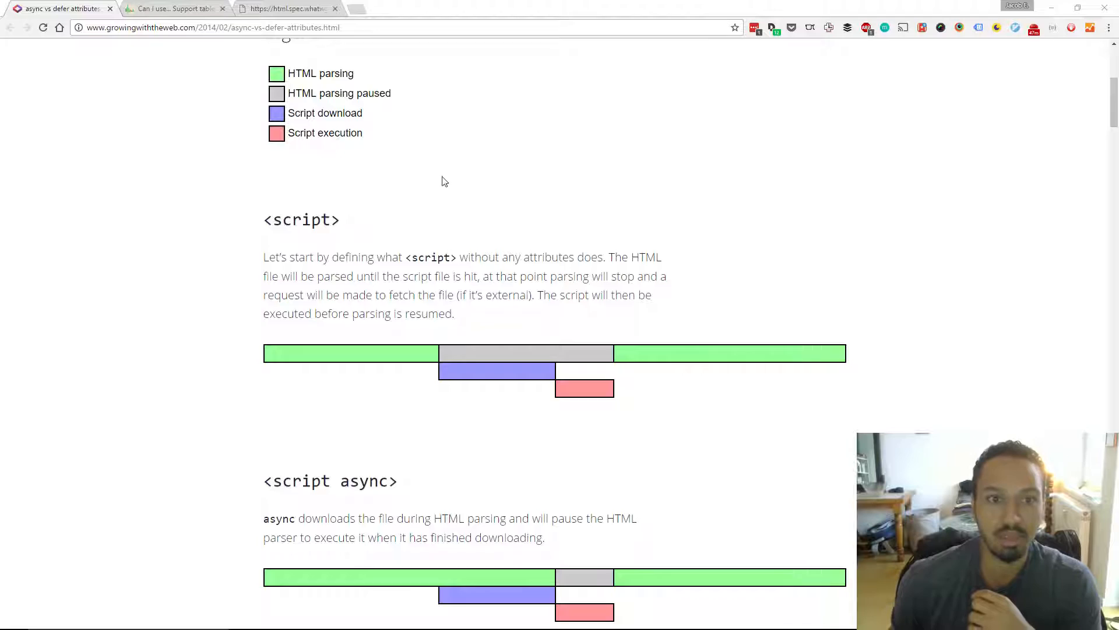
- Scroll the article down to the <script async> and <script defer> sections with their timing diagrams
{"action": "scroll", "scroll_direction": "down", "scroll_amount": 3}
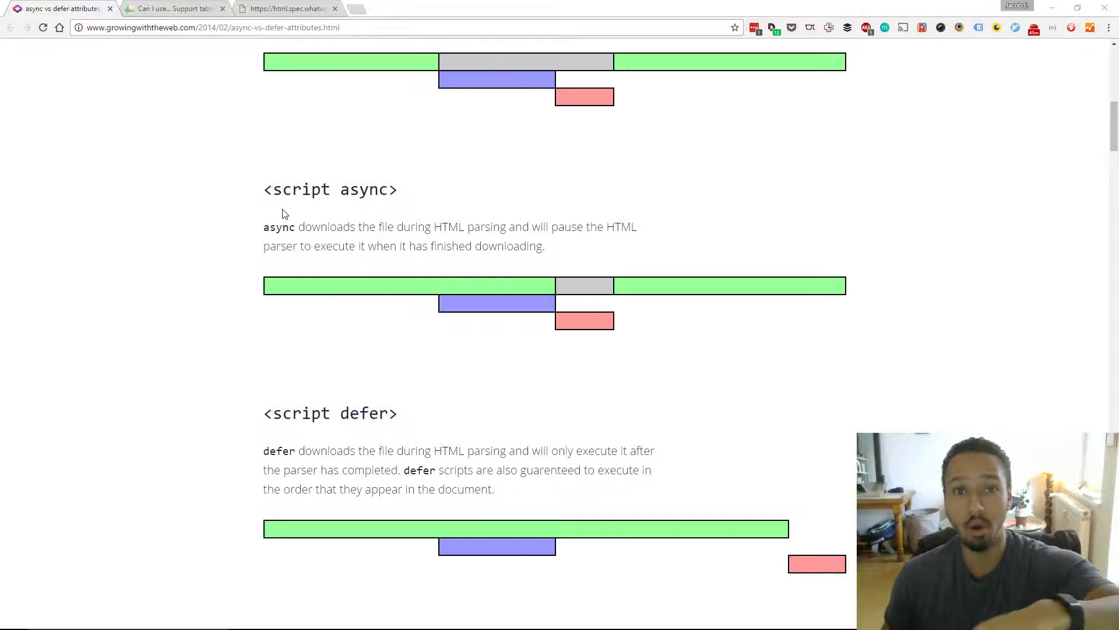
- Scroll further to the full defer diagram and the 'When should I use what?' heading
{"action": "scroll", "scroll_direction": "down", "scroll_amount": 3}
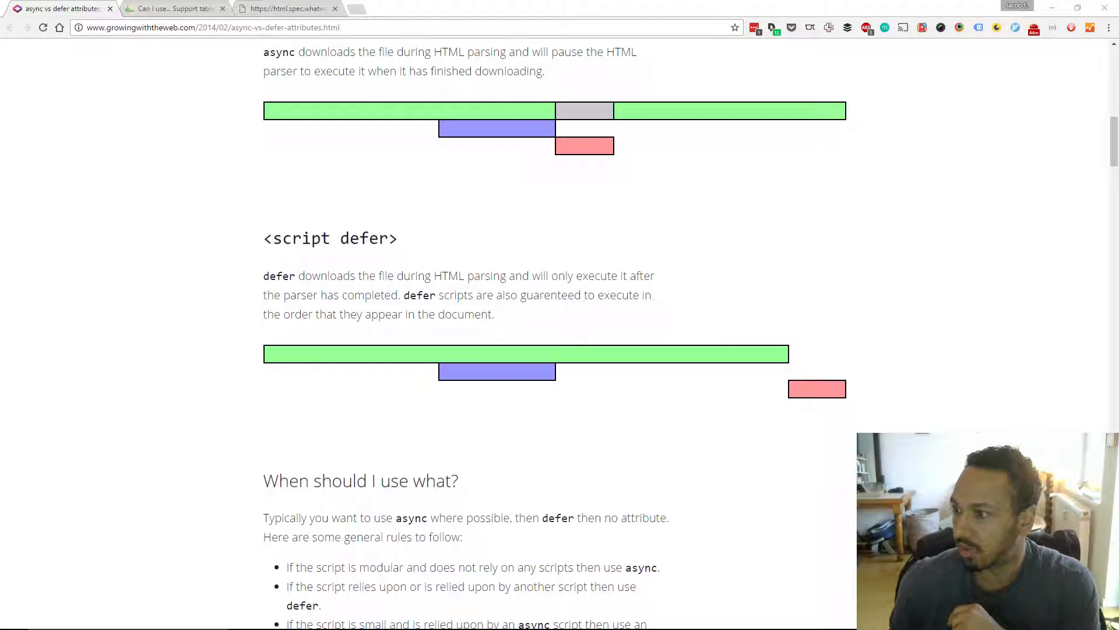
{"action": "mouse_move", "coordinate": [737, 355]}
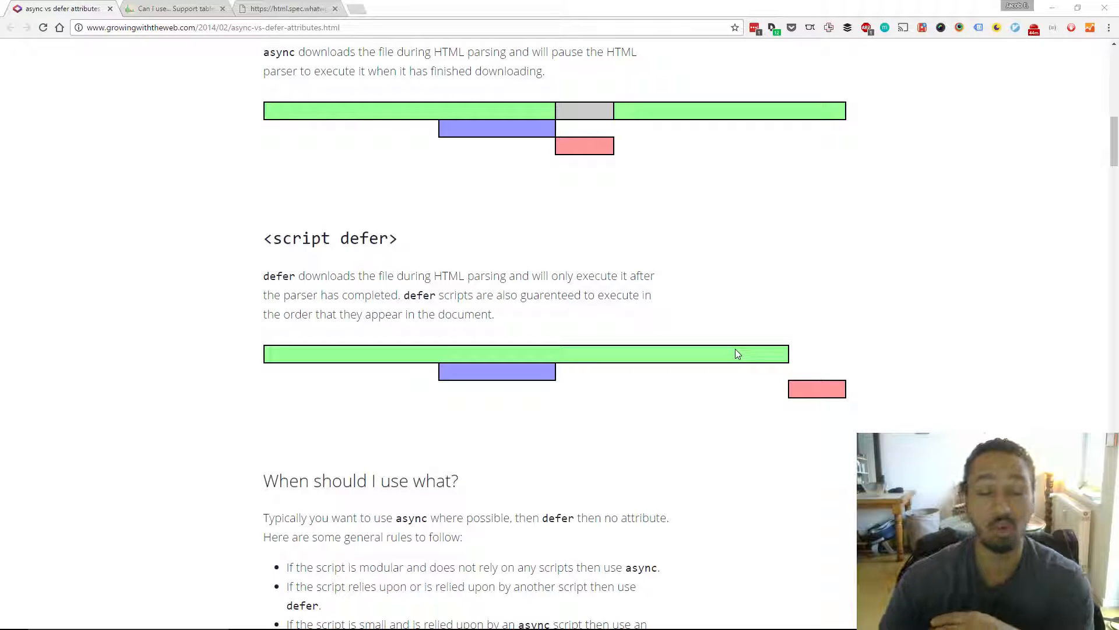
{"action": "mouse_move", "coordinate": [692, 247]}
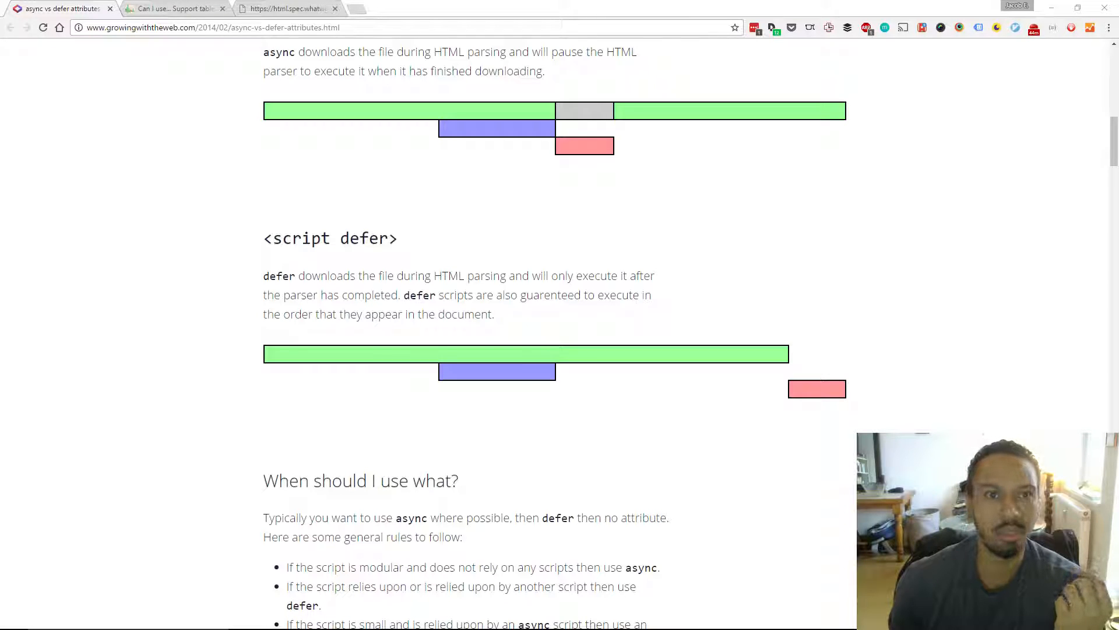
- Switch to the Can I use tab showing defer attribute support across browsers
{"action": "left_click", "coordinate": [172, 8]}
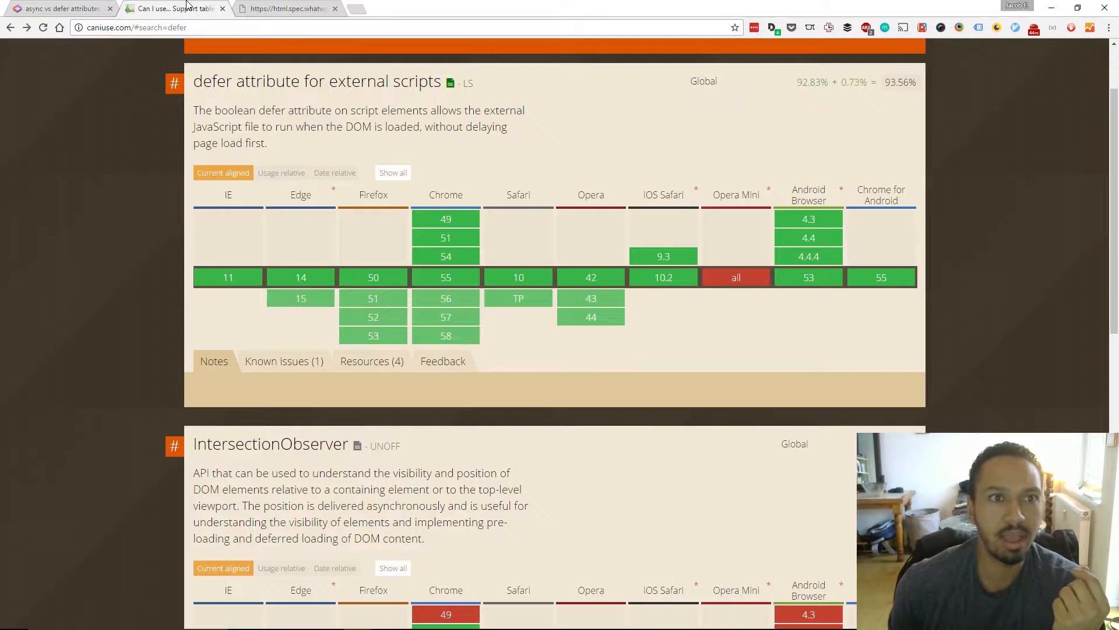
{"action": "mouse_move", "coordinate": [228, 277]}
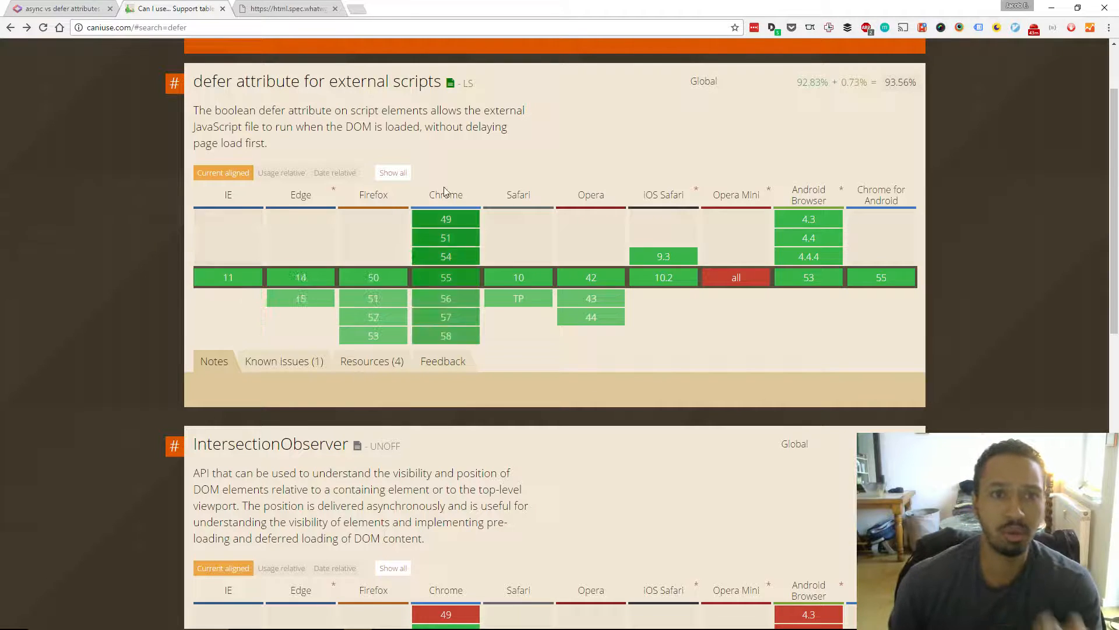
- View the WHATWG asyncdefer.svg timing diagram, then return to the growingwiththeweb.com article
{"action": "left_click", "coordinate": [285, 9]}
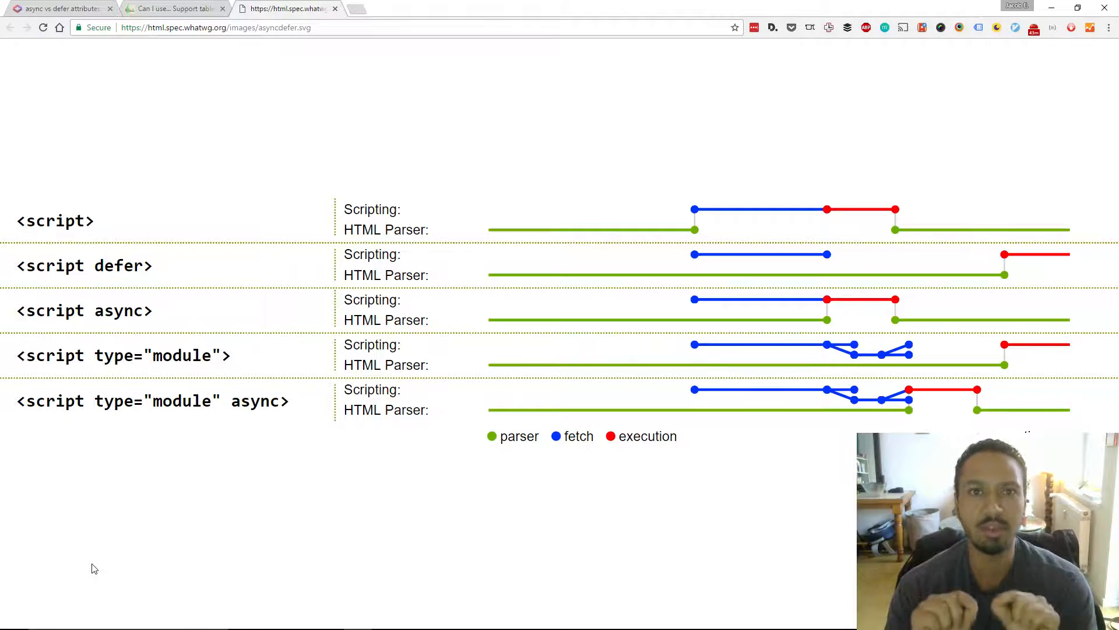
{"action": "mouse_move", "coordinate": [555, 528]}
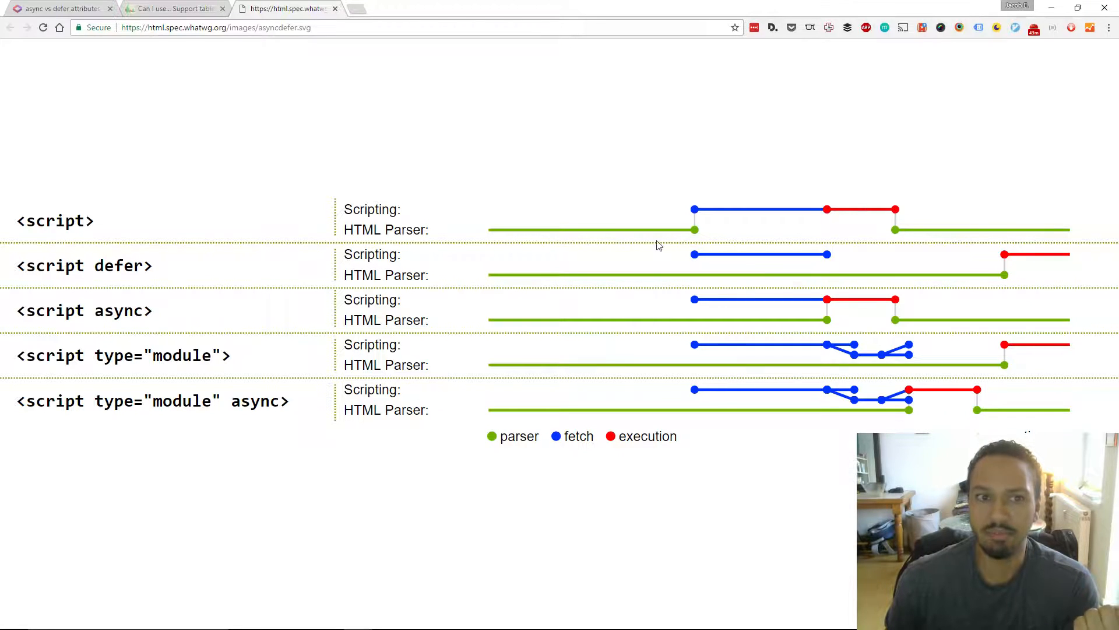
{"action": "left_click", "coordinate": [57, 7]}
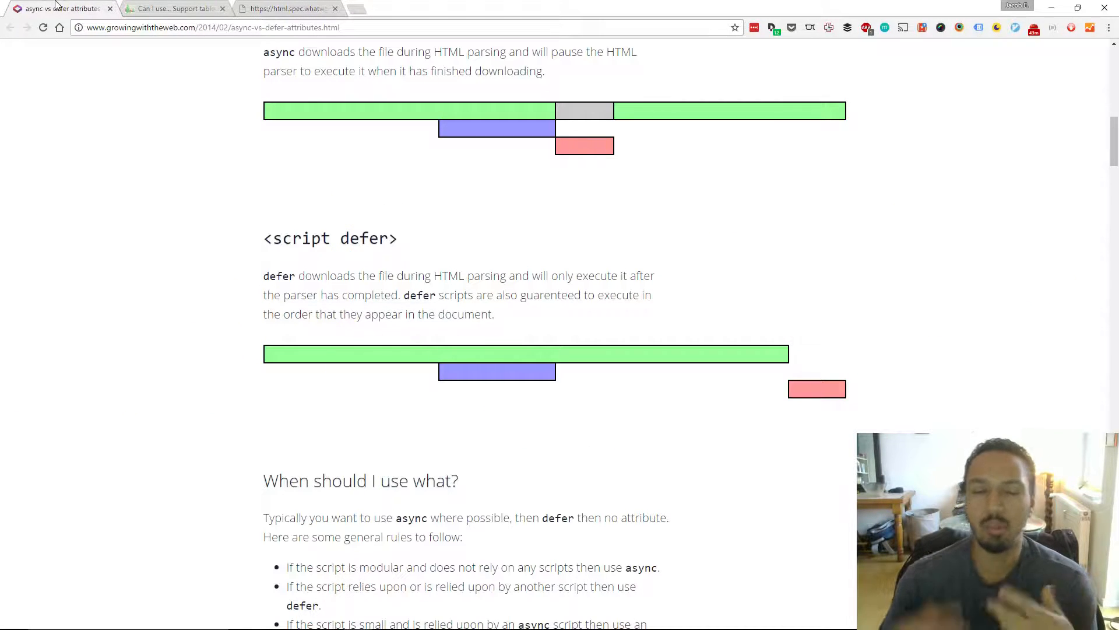